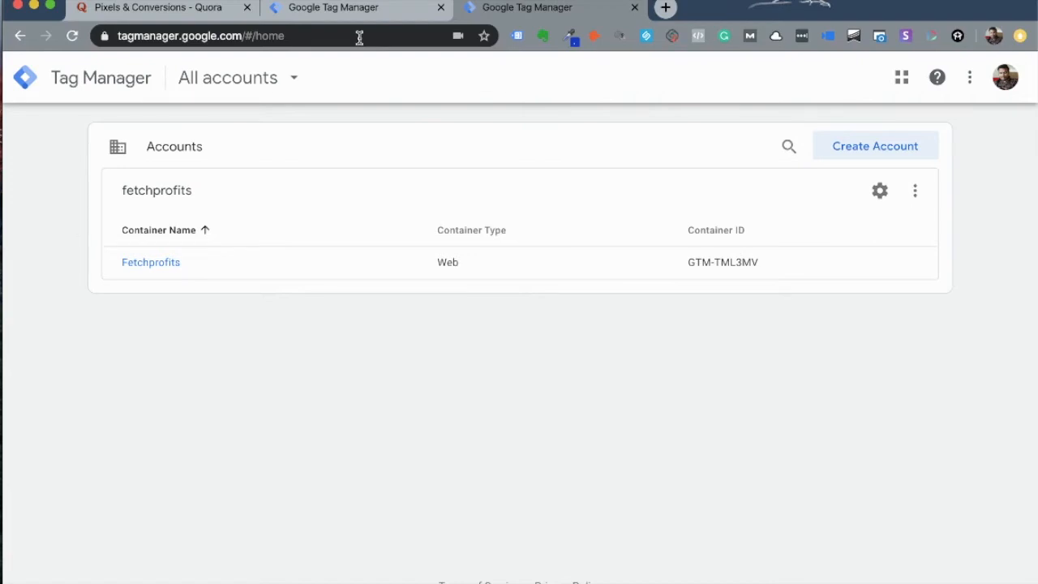
pyautogui.moveTo(657, 300)
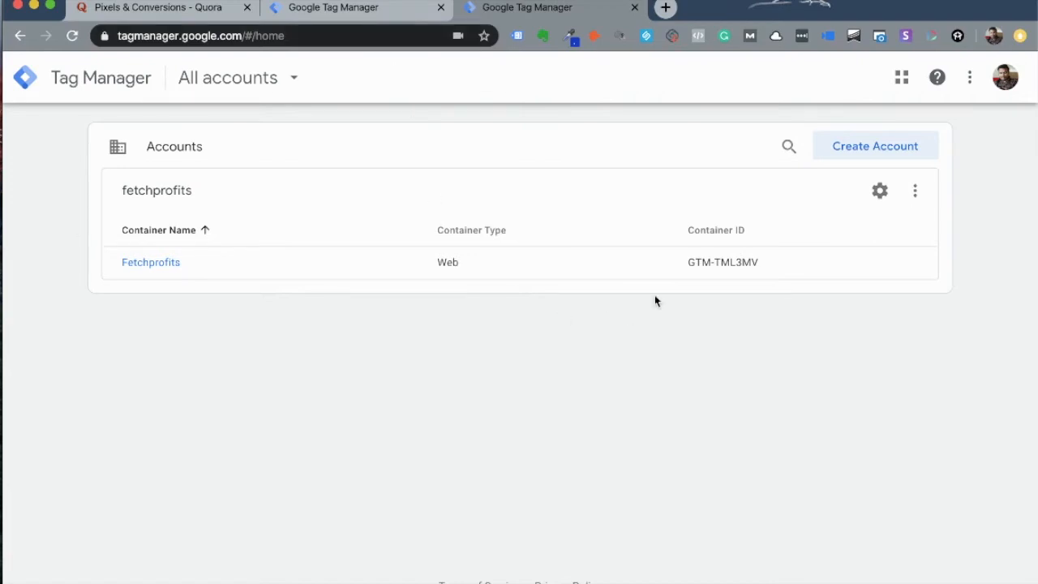
# Step: Start creating a new account from the All accounts page
pyautogui.click(876, 146)
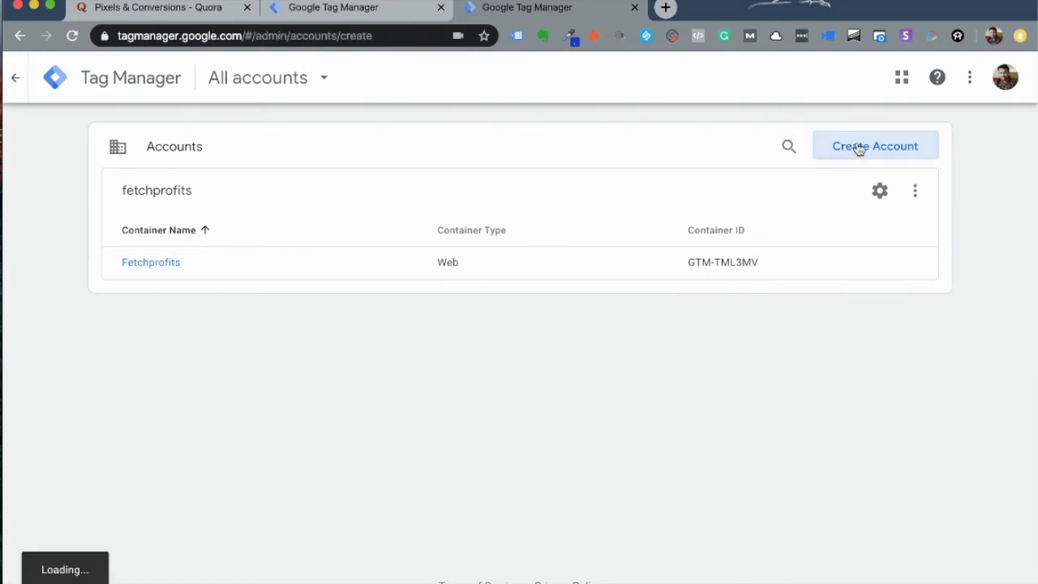
pyautogui.moveTo(519, 279)
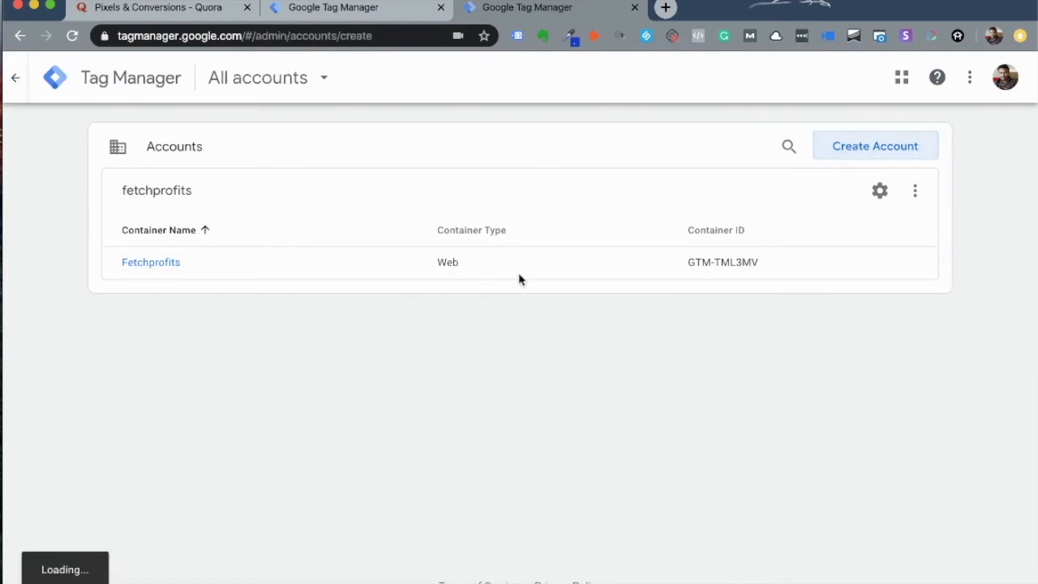
# Step: Load the Add a New Account form and choose Web as the container platform
pyautogui.click(874, 146)
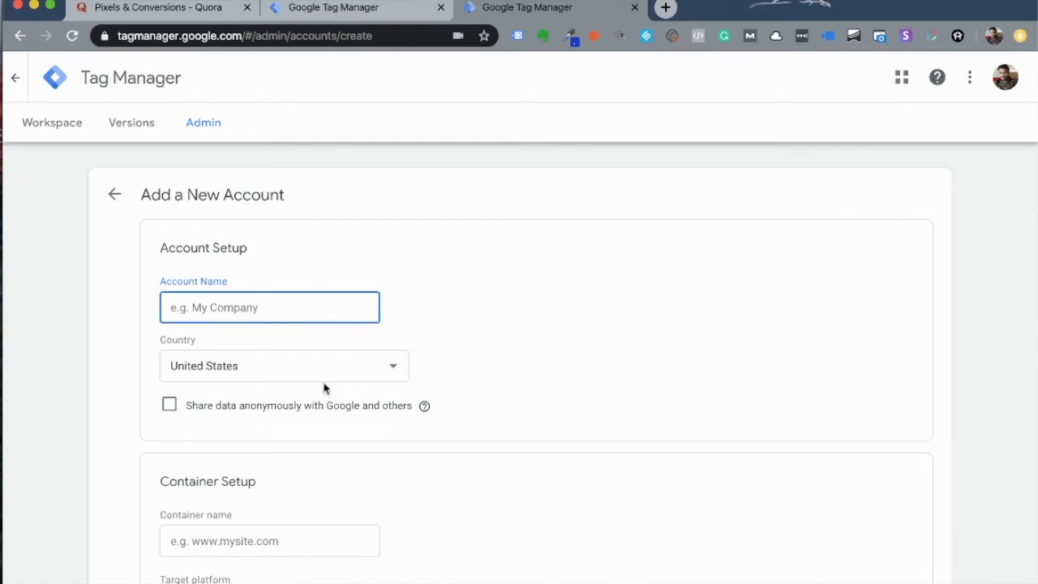
pyautogui.scroll(-3)
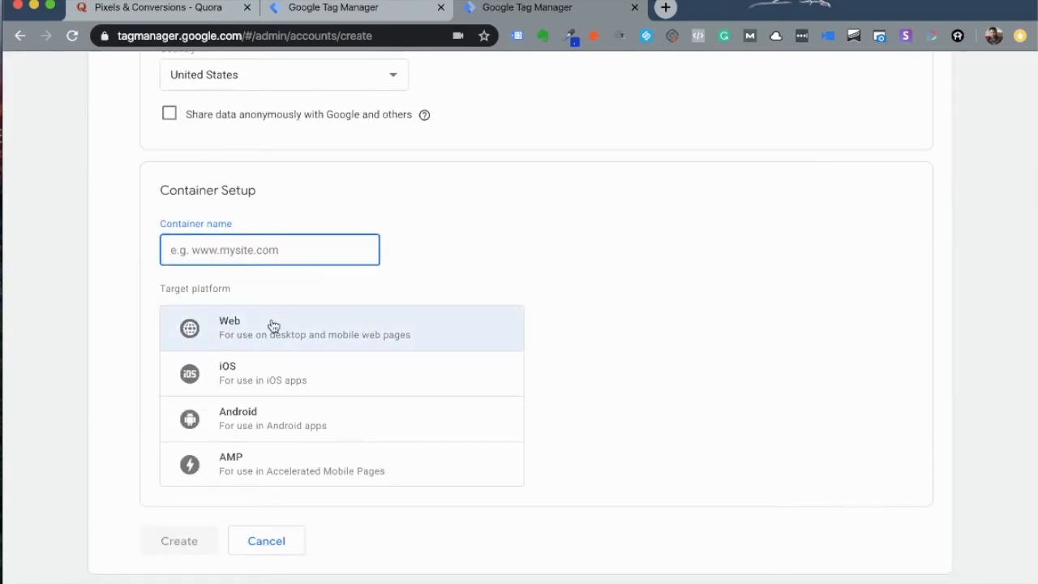
pyautogui.click(178, 542)
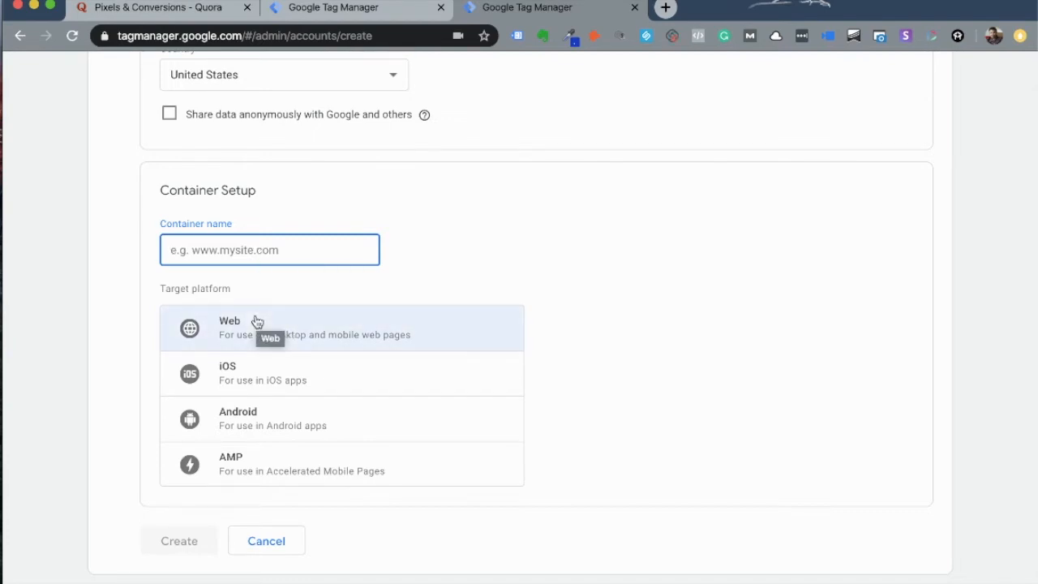
pyautogui.moveTo(250, 381)
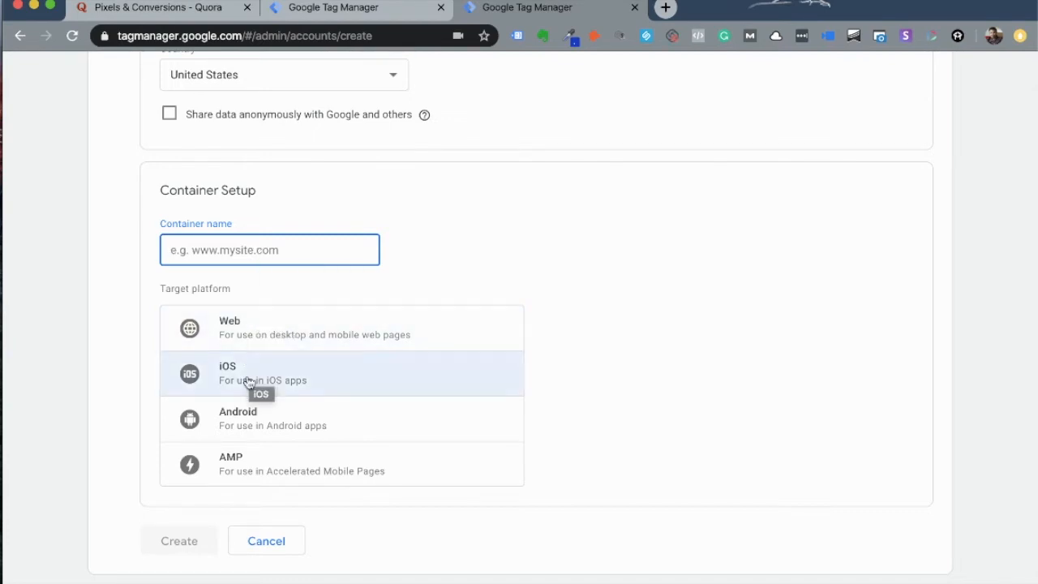
pyautogui.moveTo(284, 462)
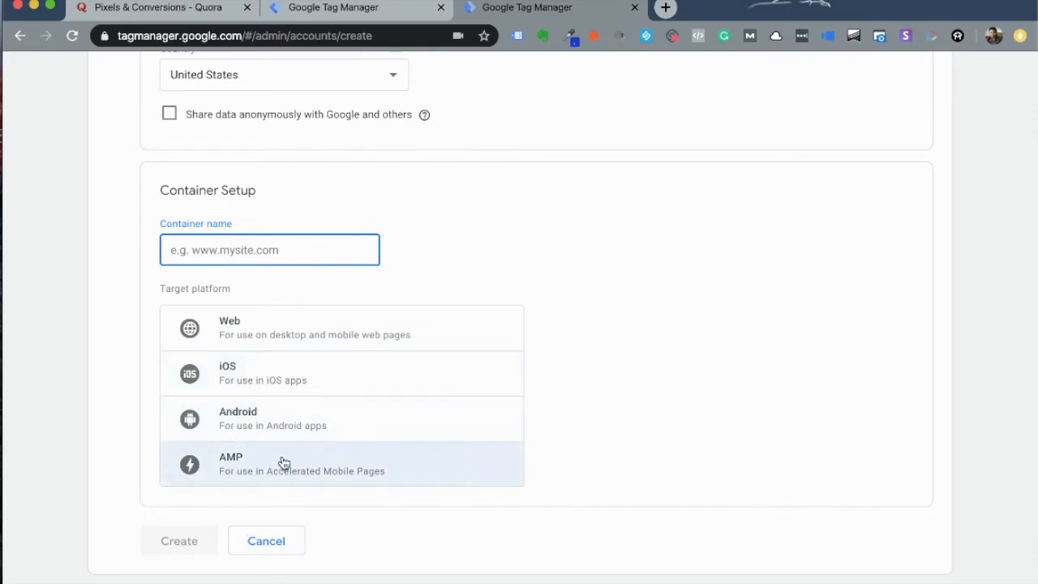
pyautogui.moveTo(434, 438)
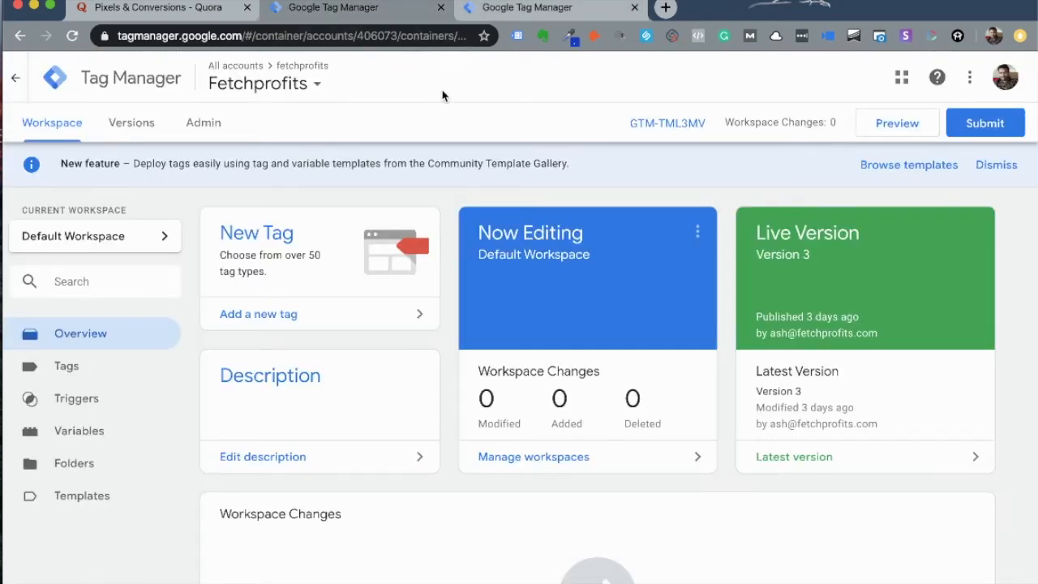
pyautogui.moveTo(671, 348)
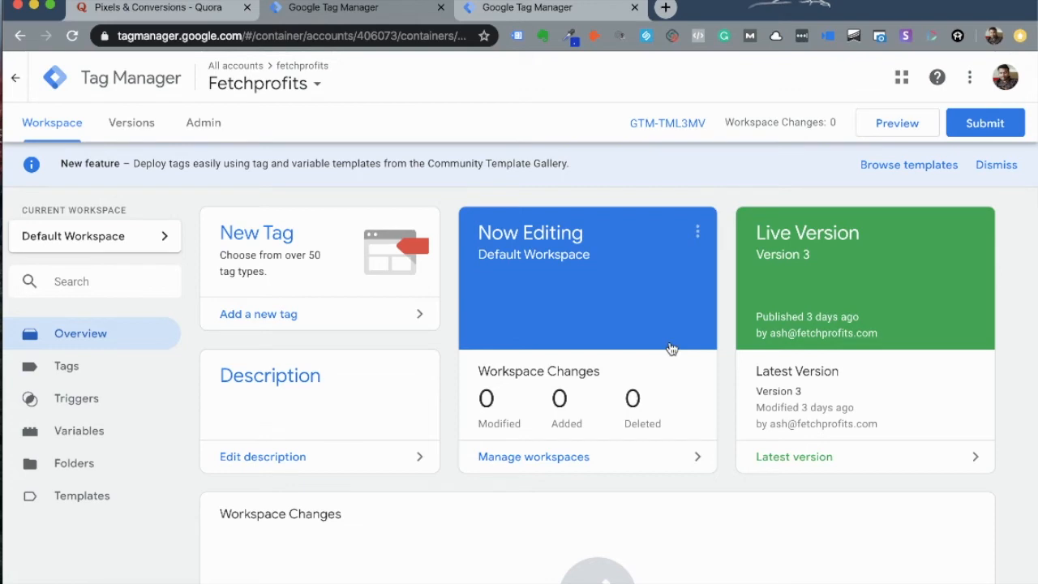
pyautogui.moveTo(346, 316)
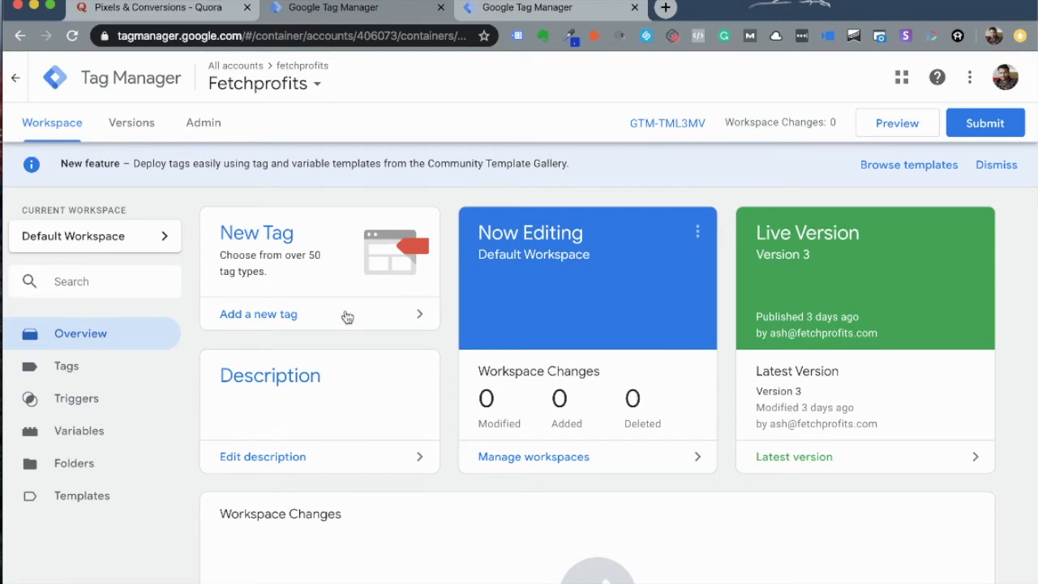
# Step: Create a new tag named 'Quora Base Pixel' and go to choosing its tag type
pyautogui.click(258, 314)
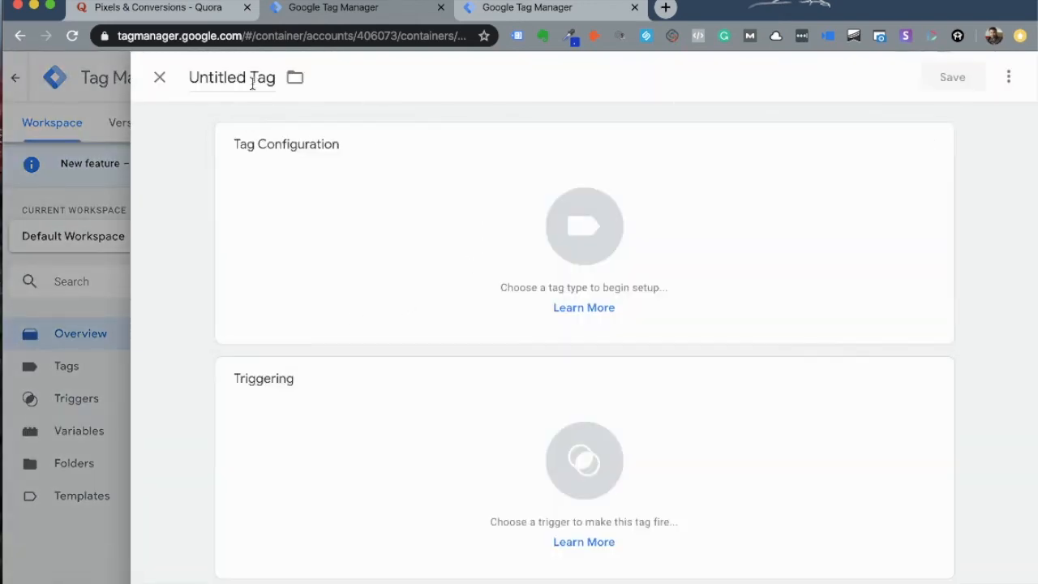
pyautogui.write('Q')
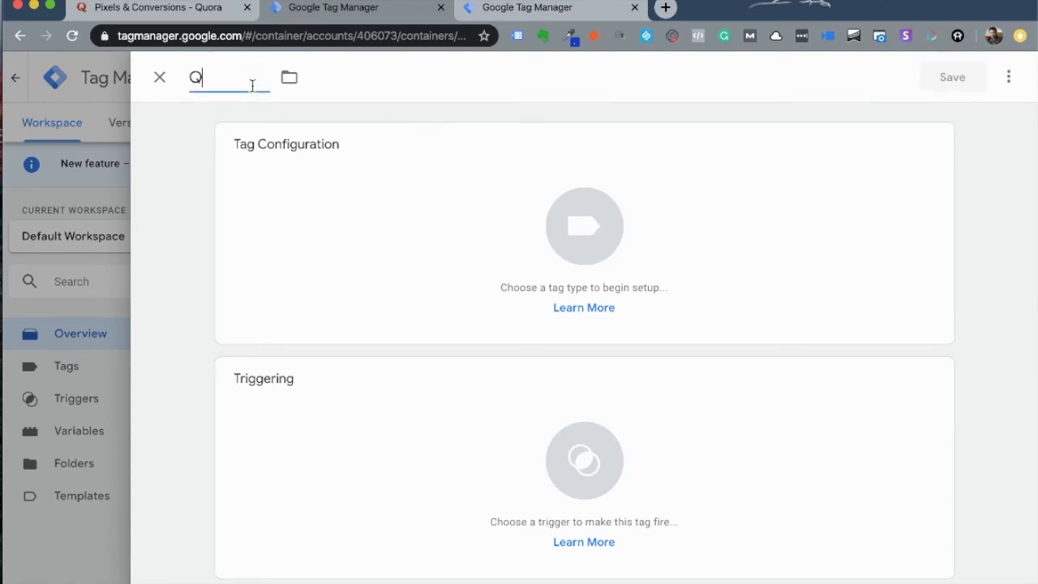
pyautogui.write('uora Base Pixel')
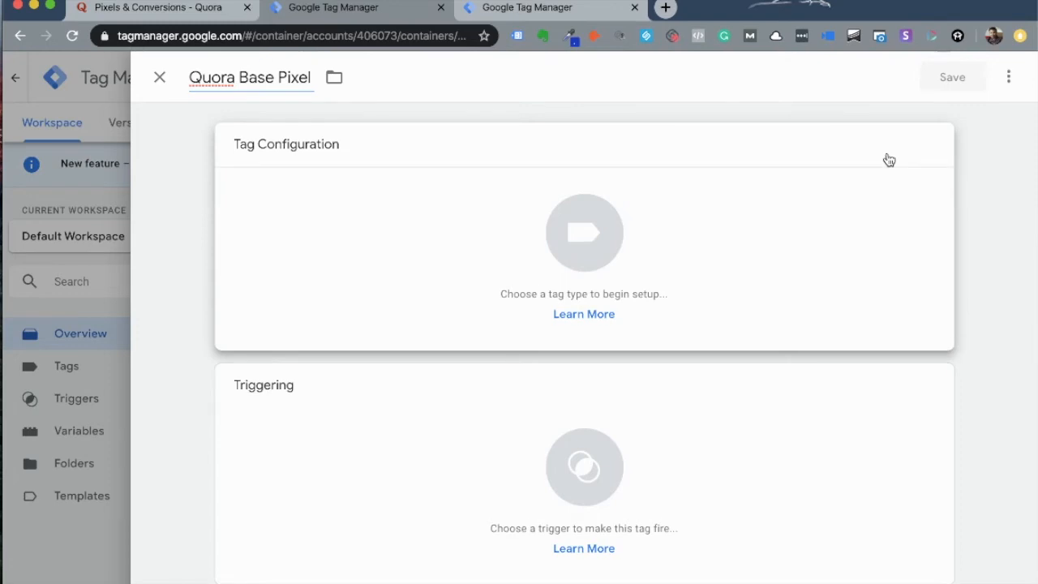
pyautogui.click(584, 235)
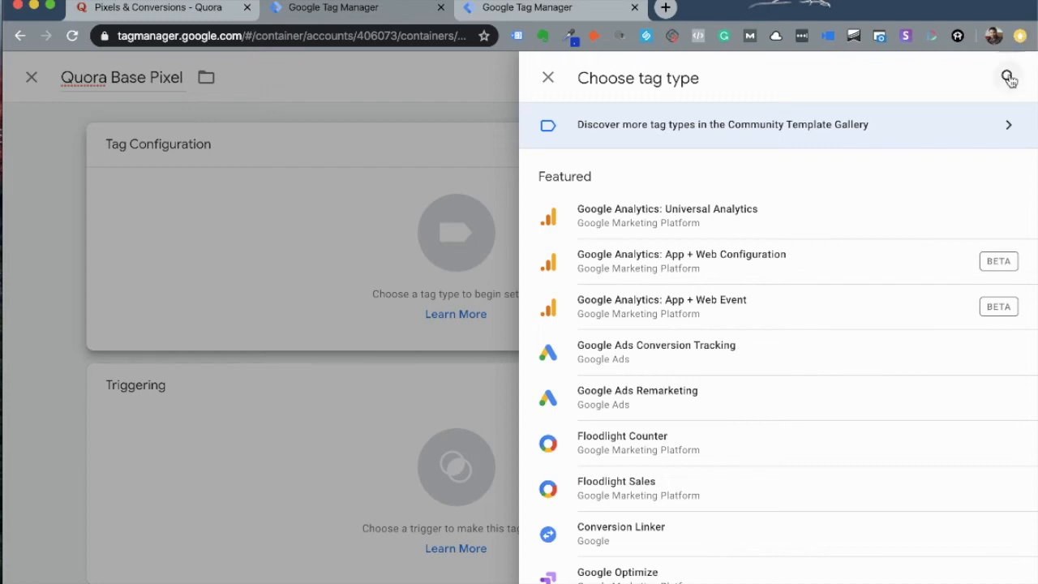
# Step: Search for 'Quora' and set Quora Pixel as the tag type
pyautogui.click(1009, 78)
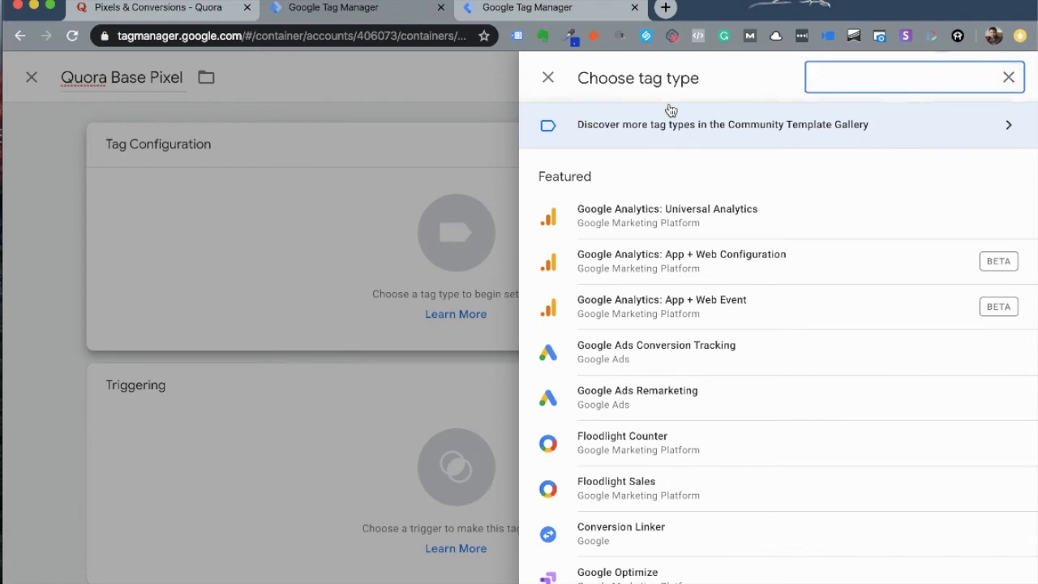
pyautogui.write('Quora')
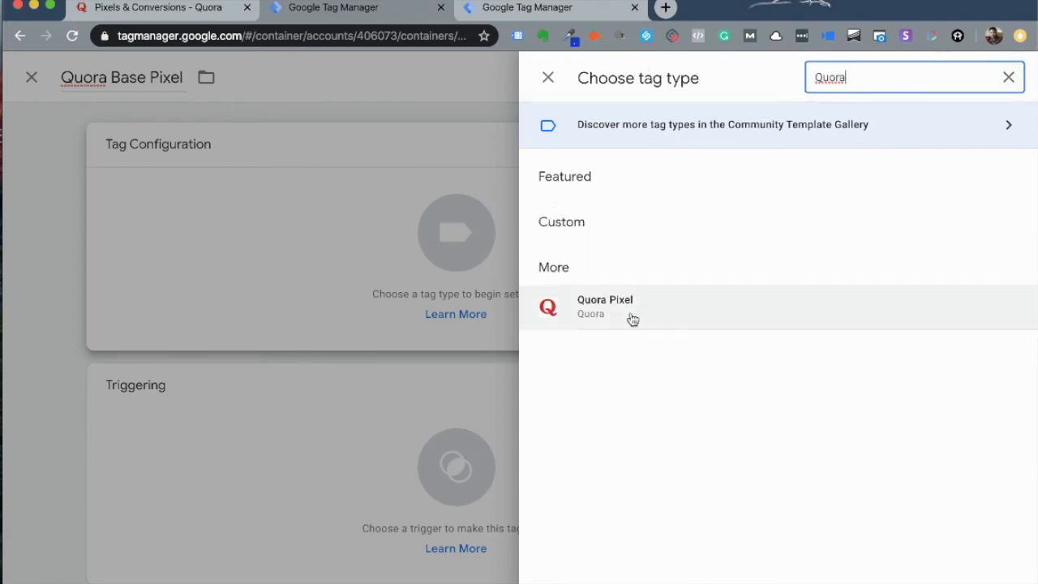
pyautogui.click(604, 306)
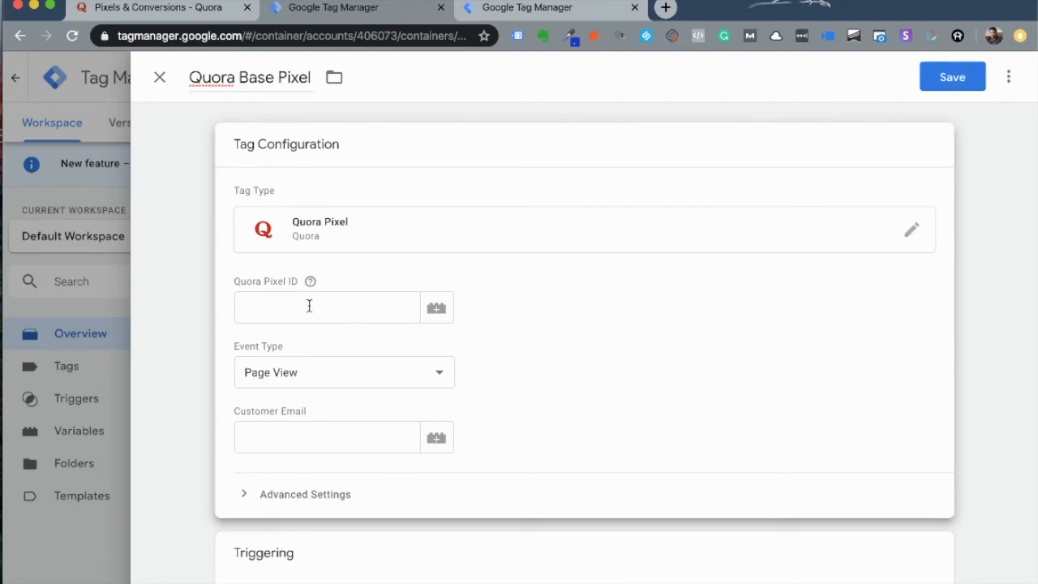
pyautogui.click(154, 6)
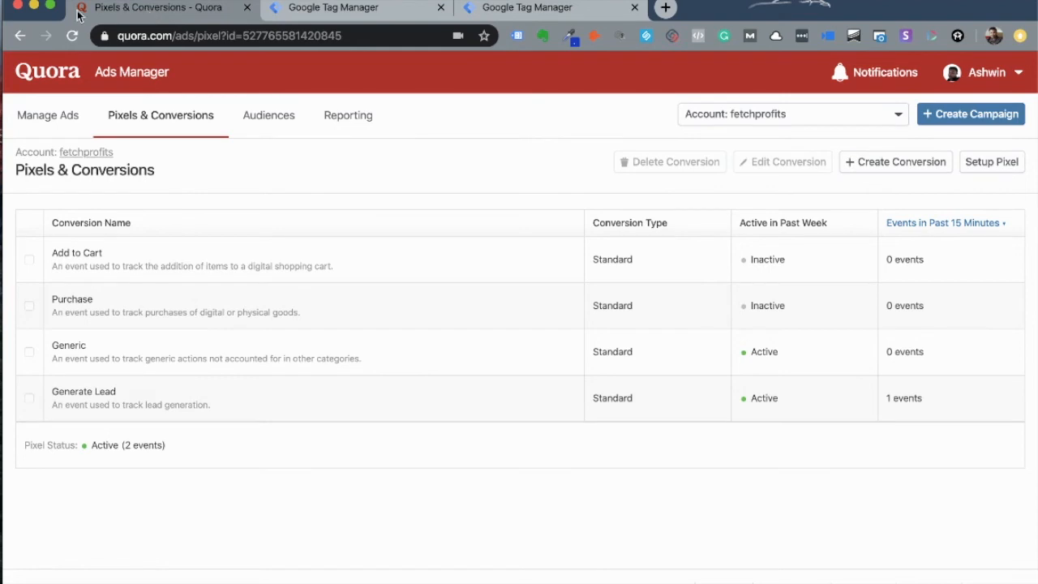
pyautogui.moveTo(702, 92)
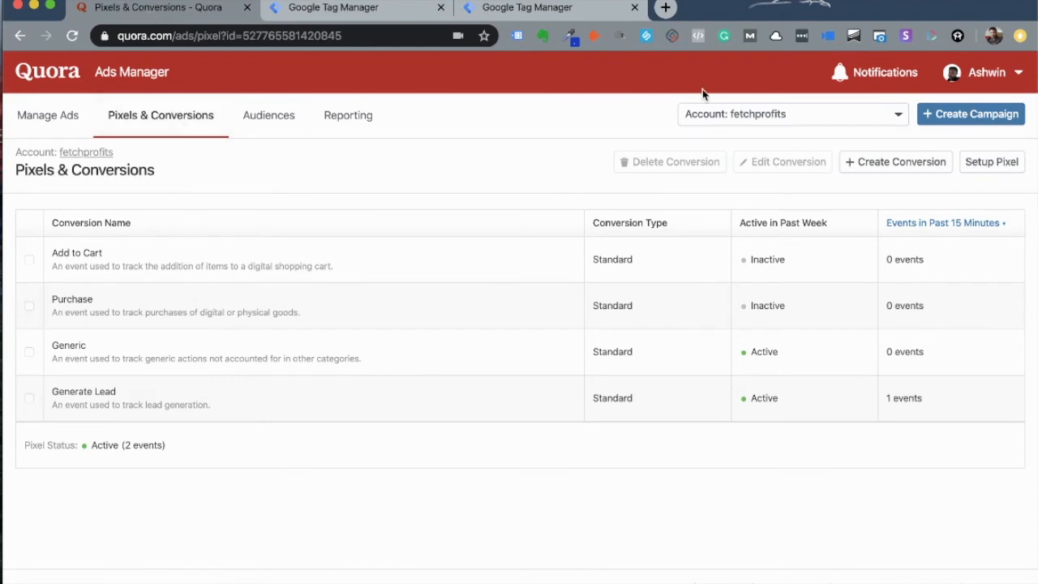
# Step: Copy the Quora pixel ID via Install with a Partner and return to Tag Manager
pyautogui.click(991, 162)
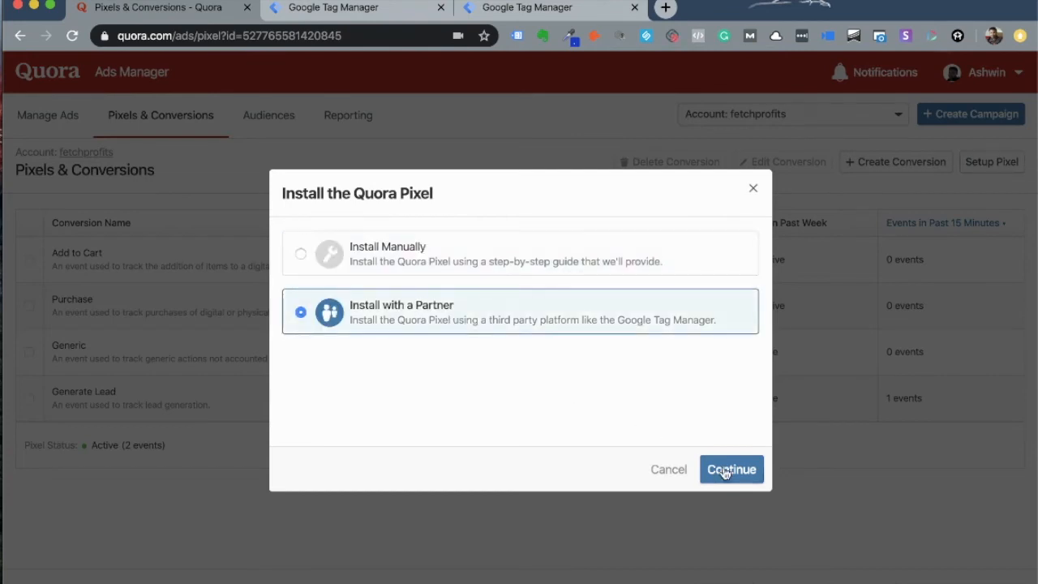
pyautogui.click(729, 468)
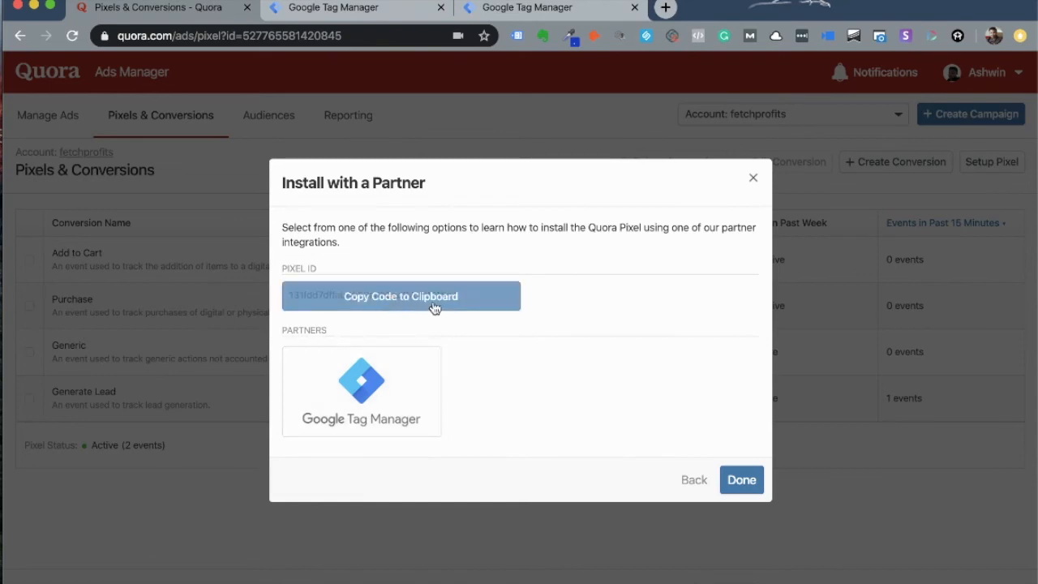
pyautogui.click(400, 295)
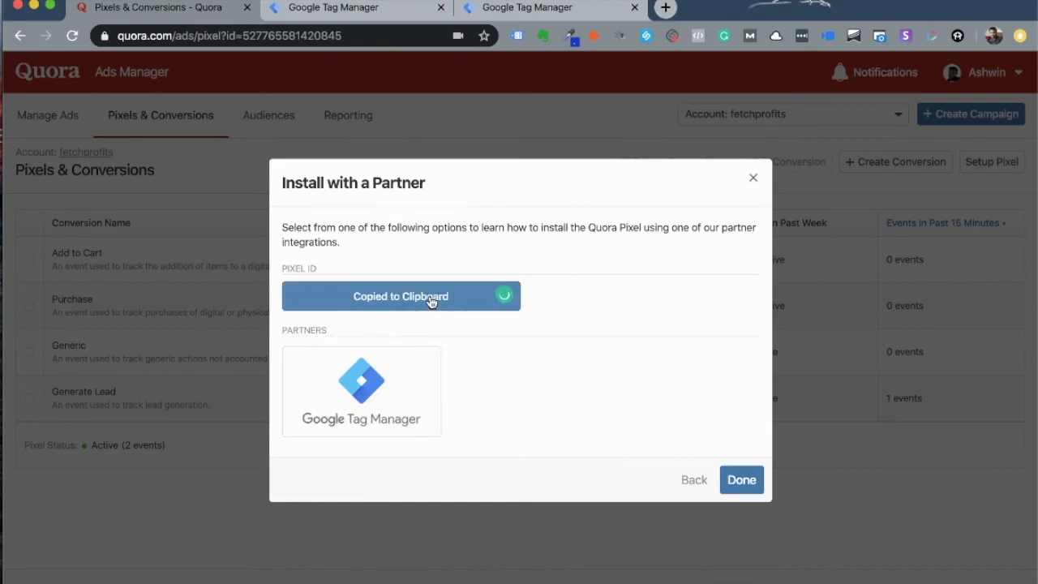
pyautogui.click(355, 7)
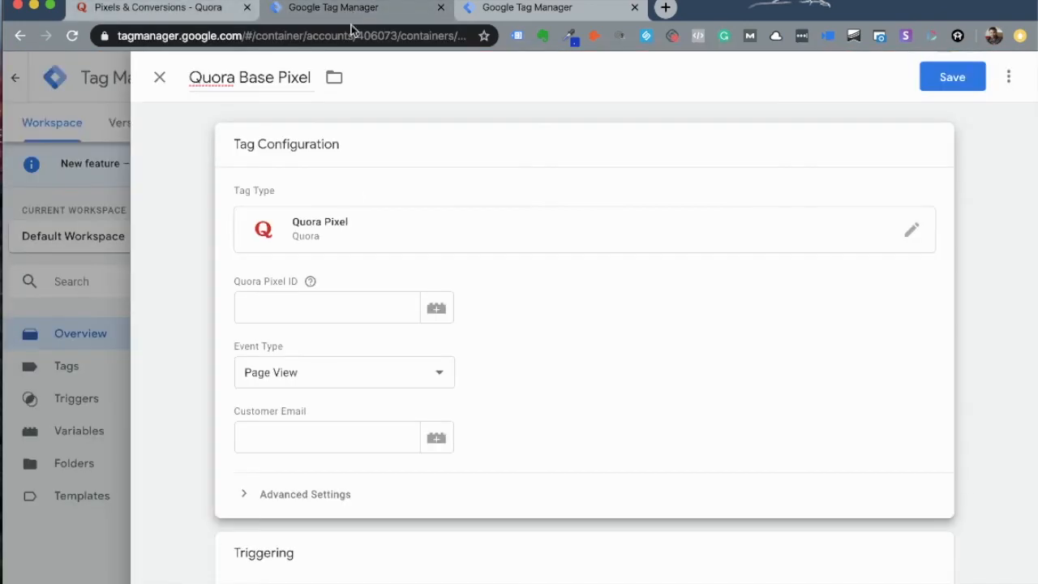
# Step: Paste pixel ID 17dffab4552a8b8ad07c09916c7131fdd7 into the Quora Pixel ID field
pyautogui.click(328, 307)
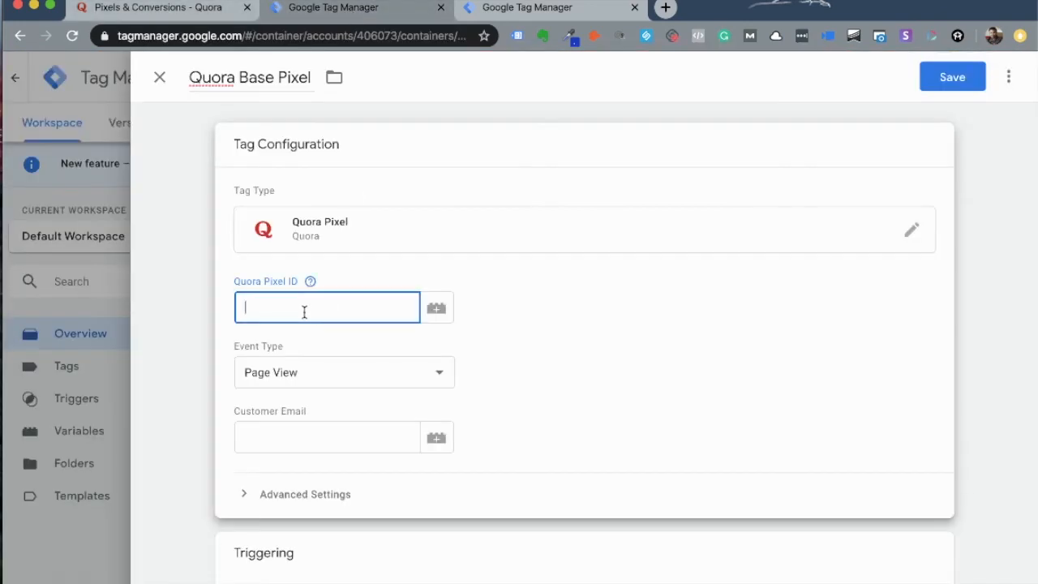
pyautogui.write('17dffab4552a8b8ad07c09916c7')
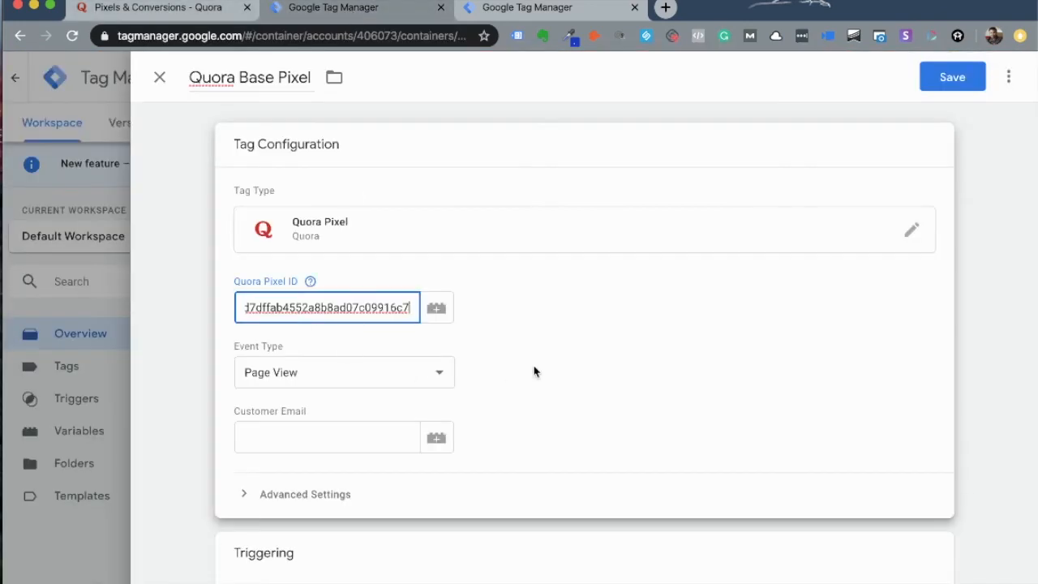
pyautogui.write('131fdd7')
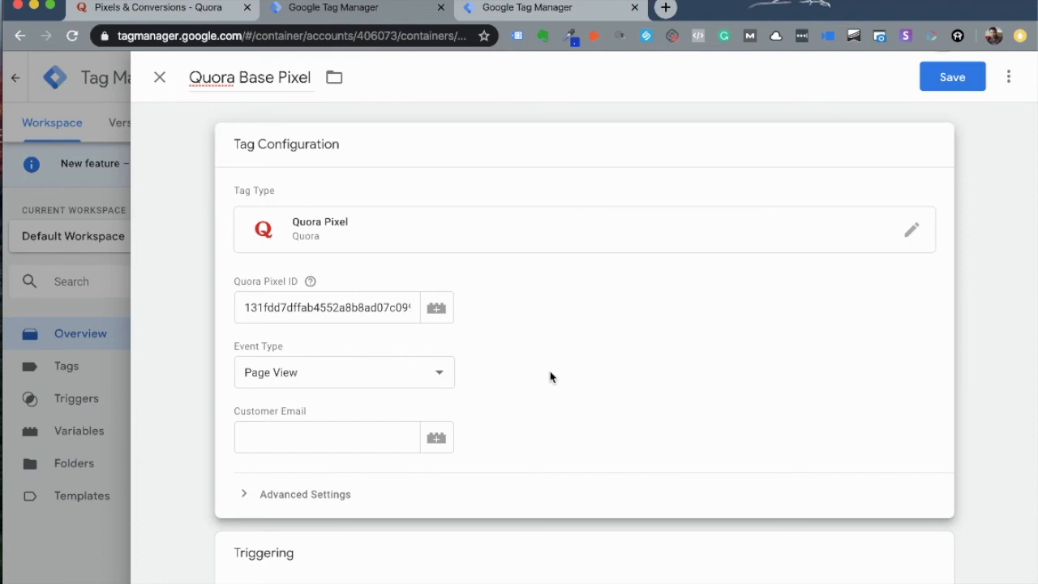
pyautogui.scroll(-3)
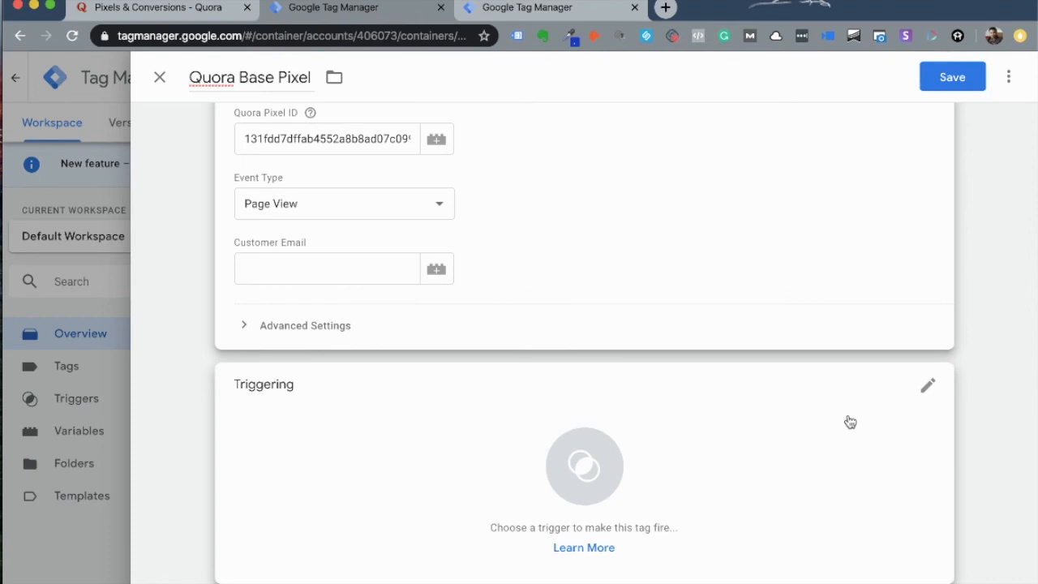
pyautogui.moveTo(925, 387)
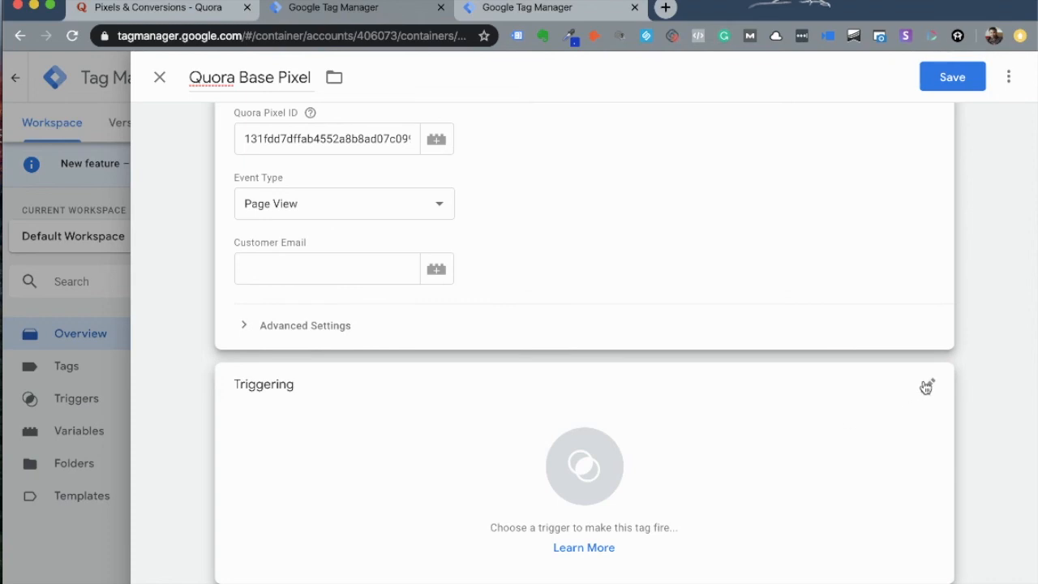
# Step: Set the tag to fire on the All Pages trigger and return to Quora Ads Manager
pyautogui.click(924, 386)
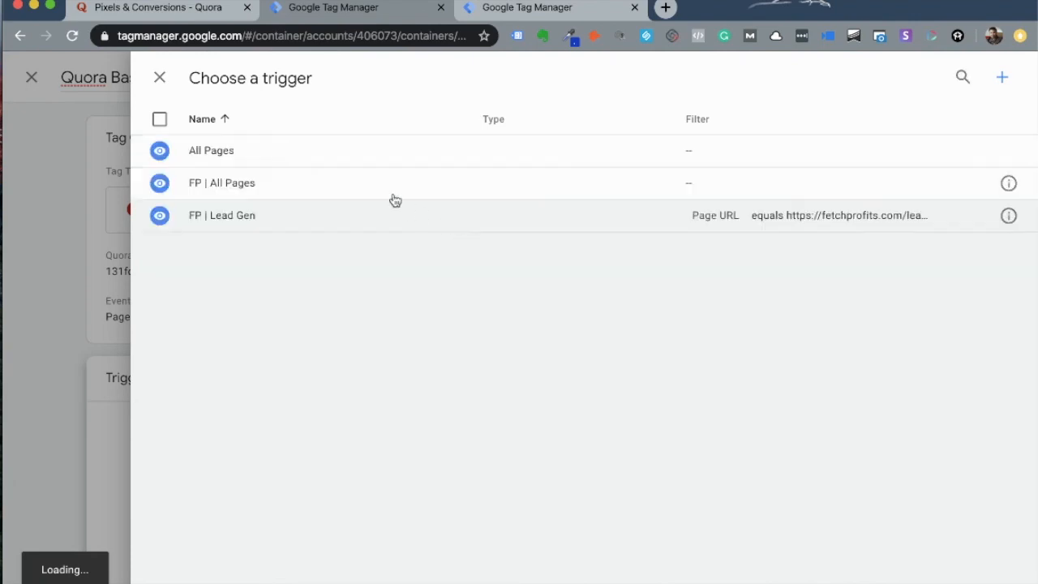
pyautogui.click(210, 149)
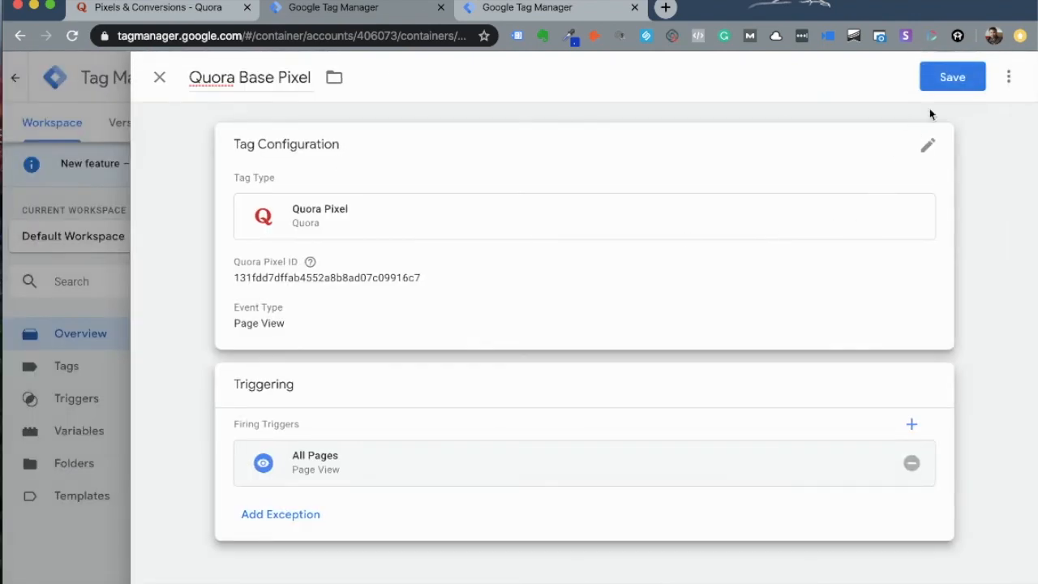
pyautogui.moveTo(144, 153)
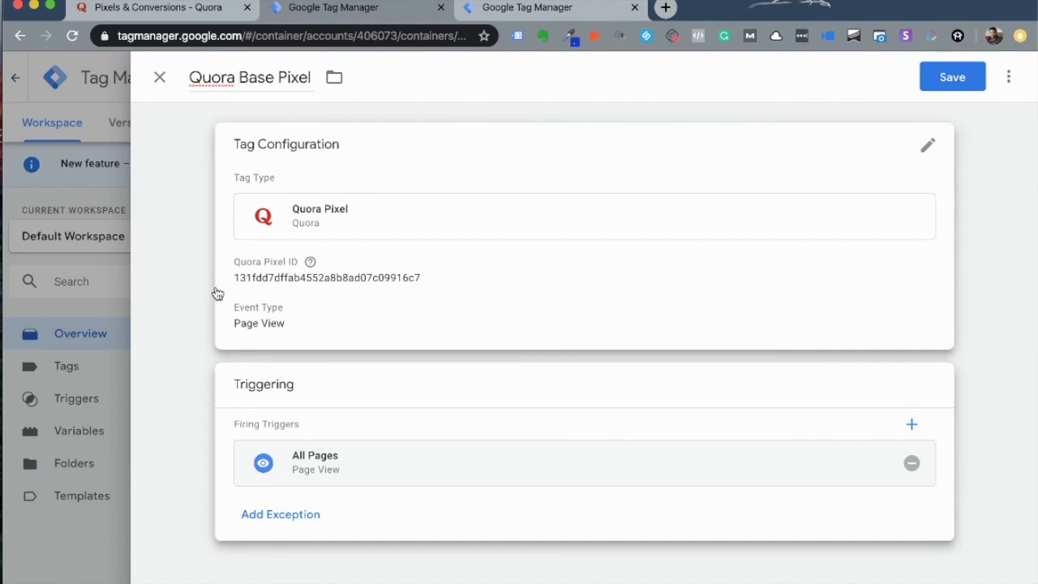
pyautogui.moveTo(312, 167)
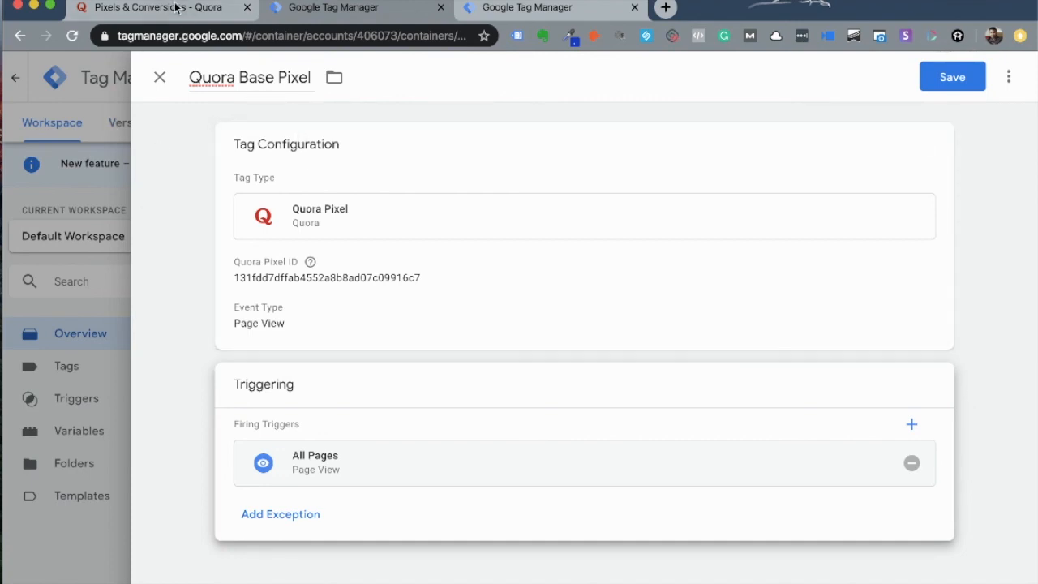
pyautogui.click(159, 7)
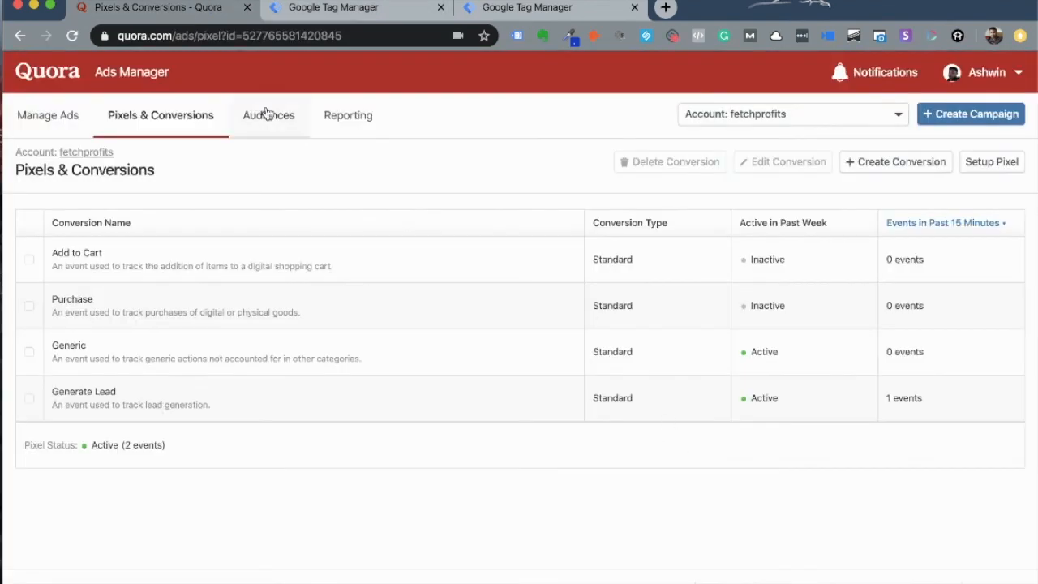
pyautogui.moveTo(363, 450)
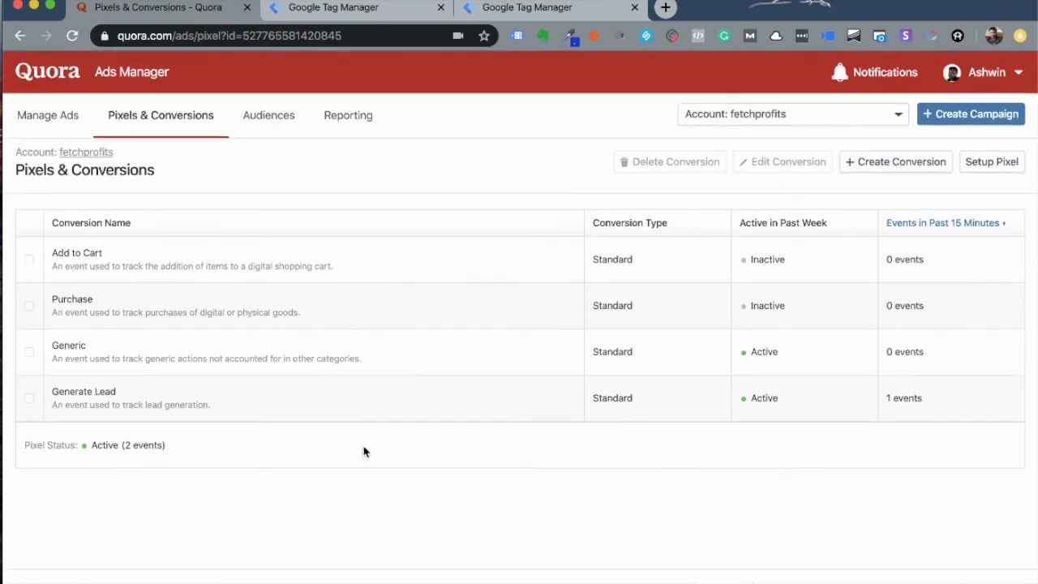
pyautogui.moveTo(99, 350)
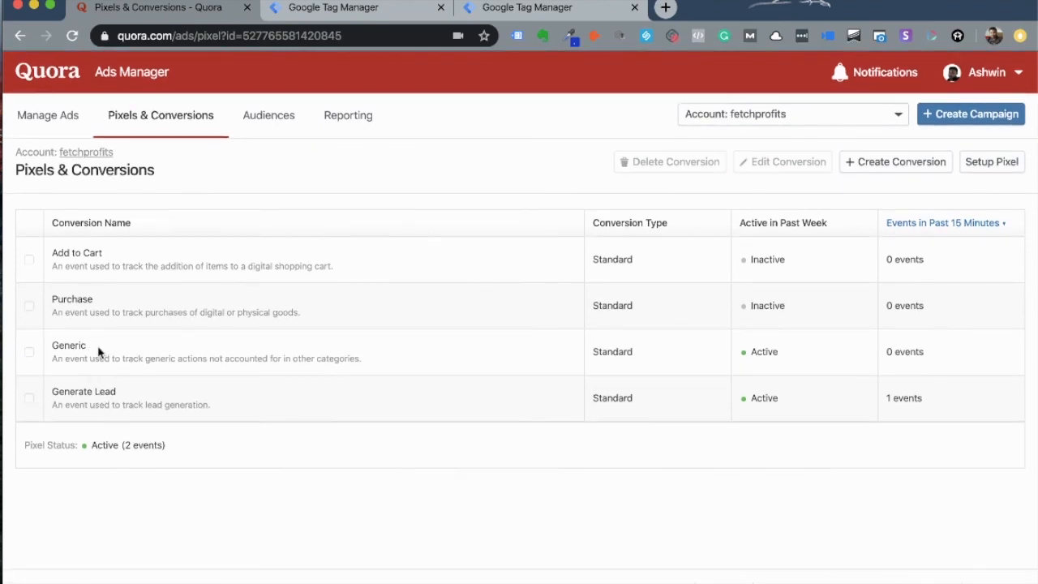
pyautogui.moveTo(801, 359)
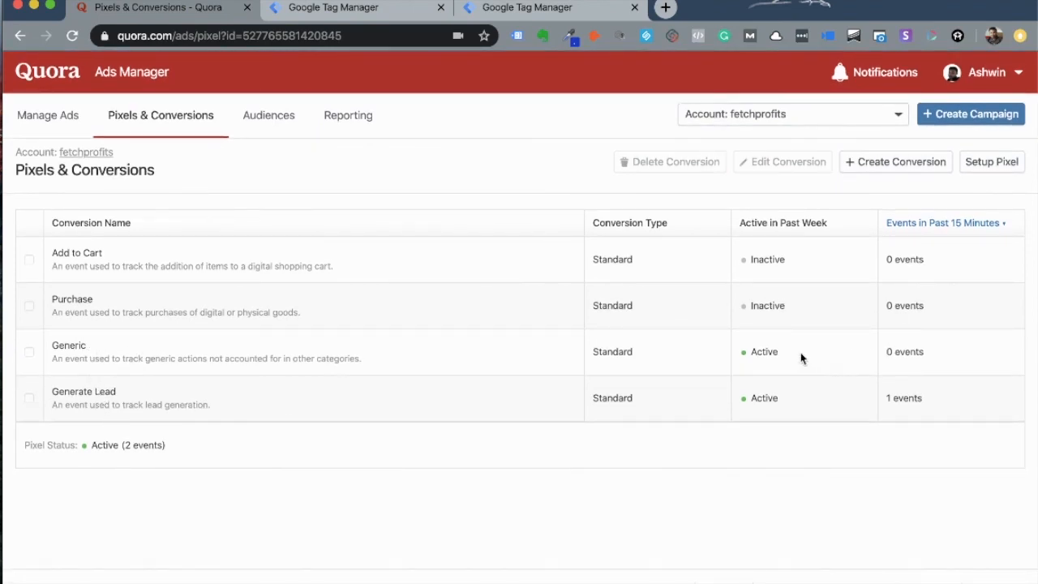